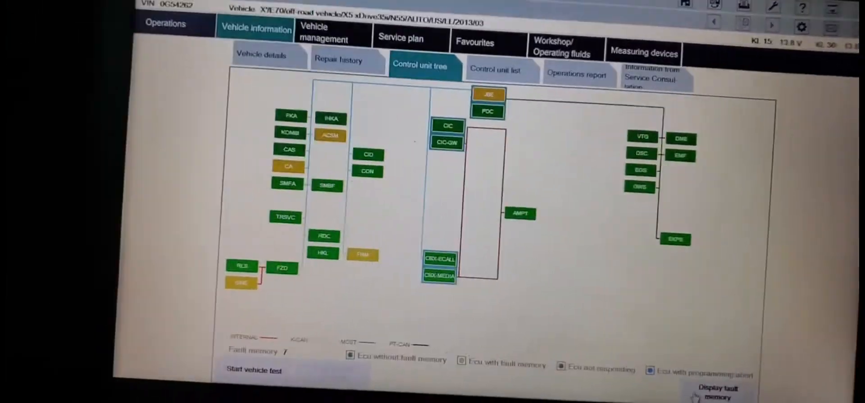
# Display the fault memory stored across the vehicle's control units
pyautogui.click(715, 392)
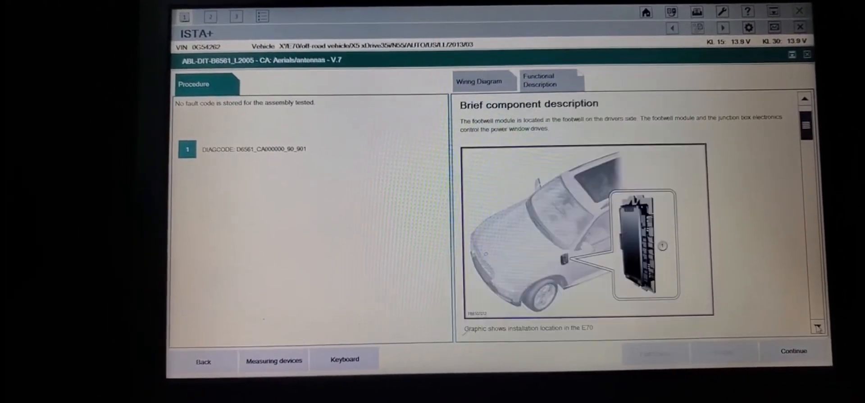
# Scroll down through the footwell module functional description toward the wiring diagram
pyautogui.scroll(-3)
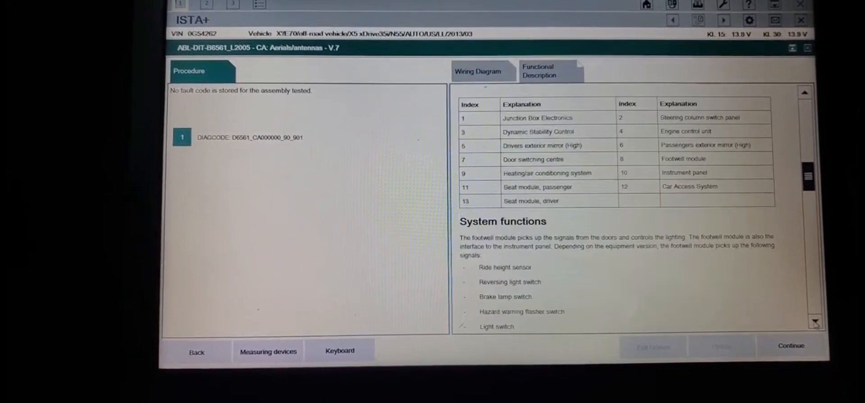
pyautogui.scroll(-3)
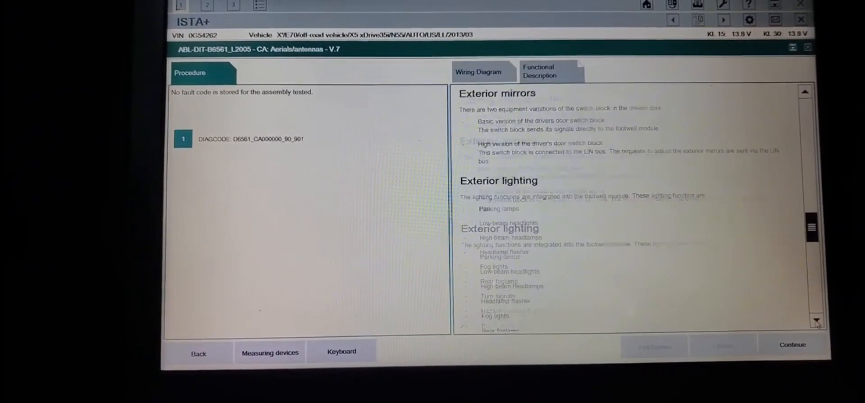
pyautogui.scroll(-3)
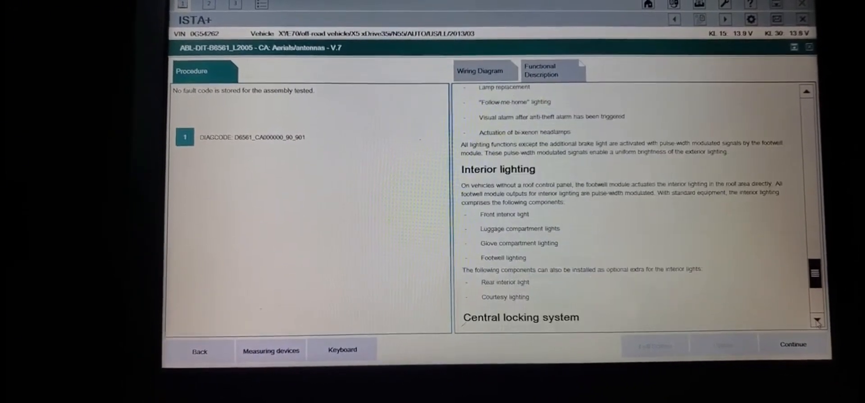
pyautogui.scroll(-3)
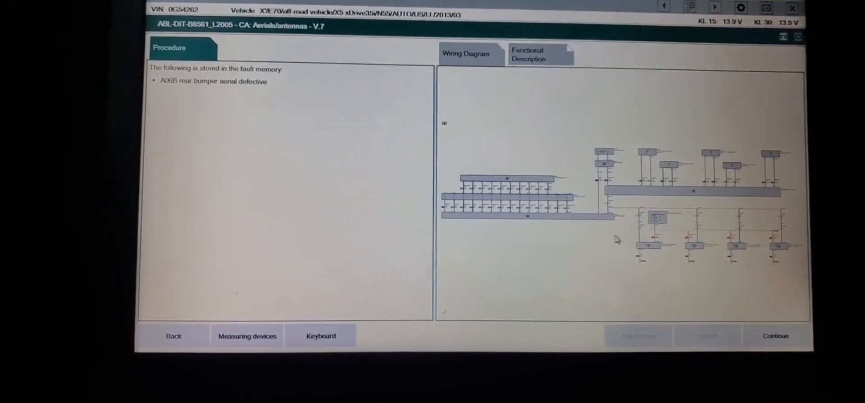
# Continue to the pin 10–23 resistance question and zoom into the aerial wiring section
pyautogui.click(774, 335)
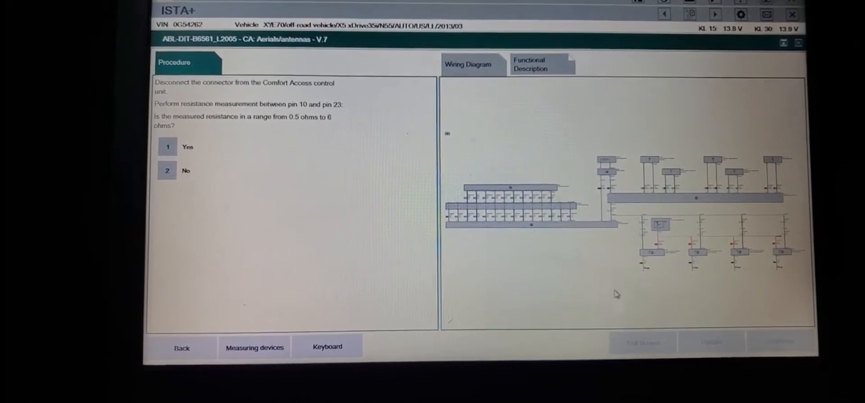
pyautogui.click(469, 63)
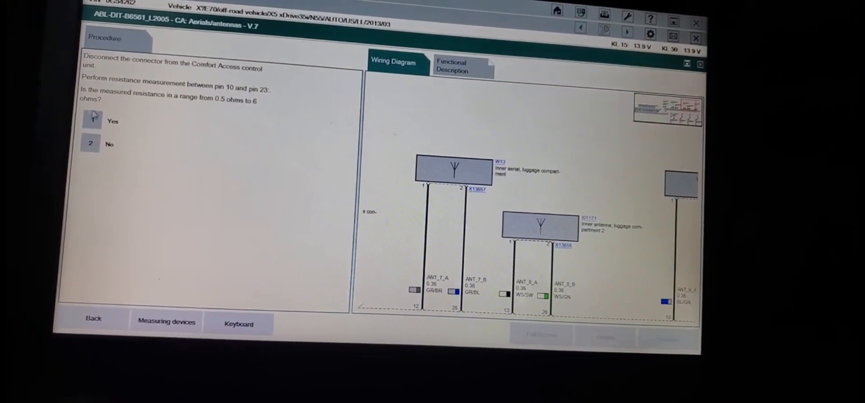
# Answer Yes, the Comfort Access resistance between pins 10 and 23 is within 0.5–6 ohms
pyautogui.click(92, 140)
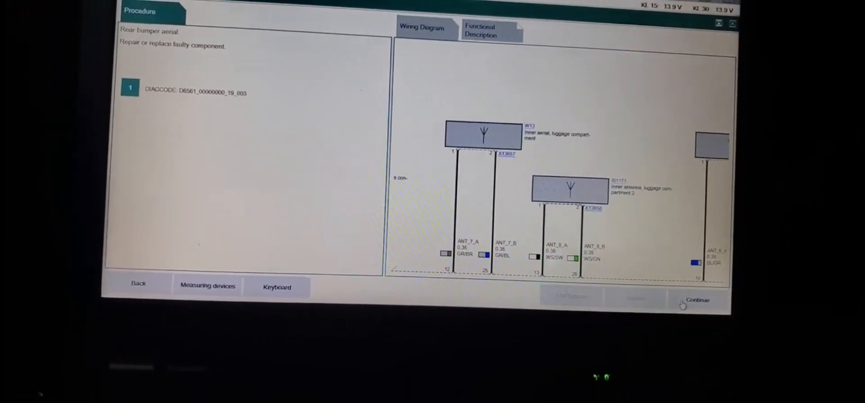
# Finish the aerial test and display the Siren with tilt alarm sensor test module
pyautogui.click(138, 283)
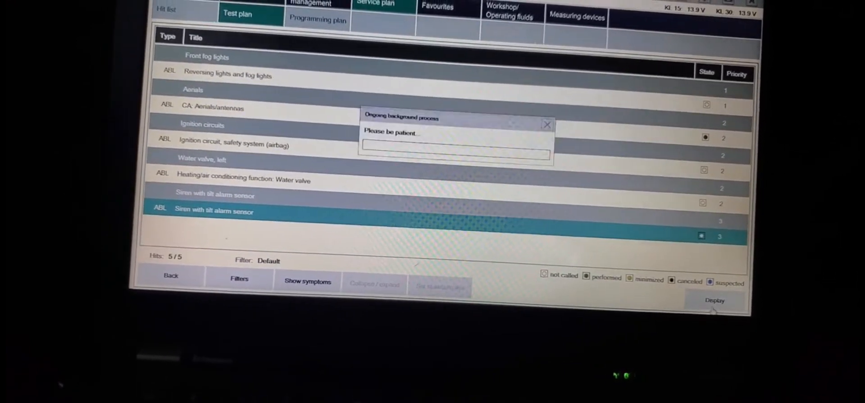
pyautogui.click(715, 300)
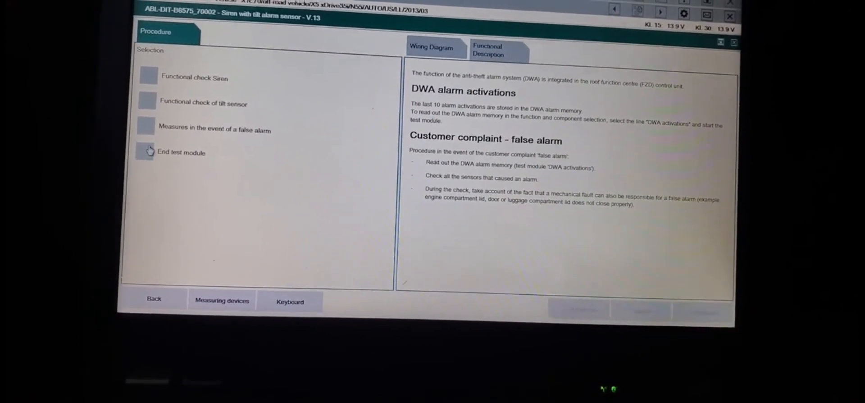
# Select End test module to leave the siren test and return to the control unit tree
pyautogui.click(153, 298)
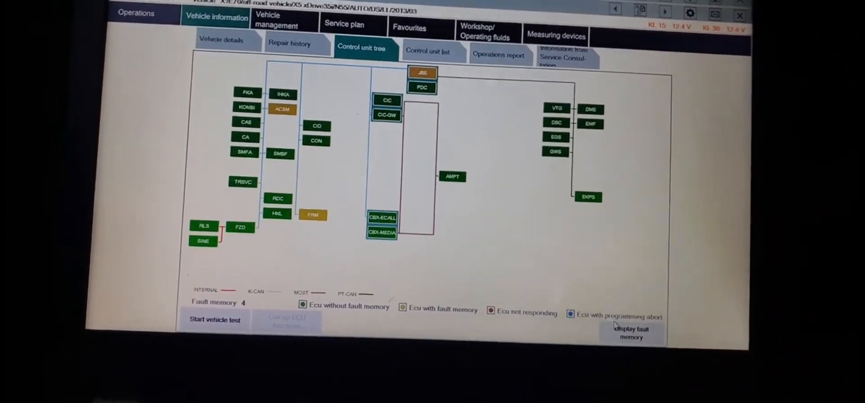
pyautogui.click(631, 333)
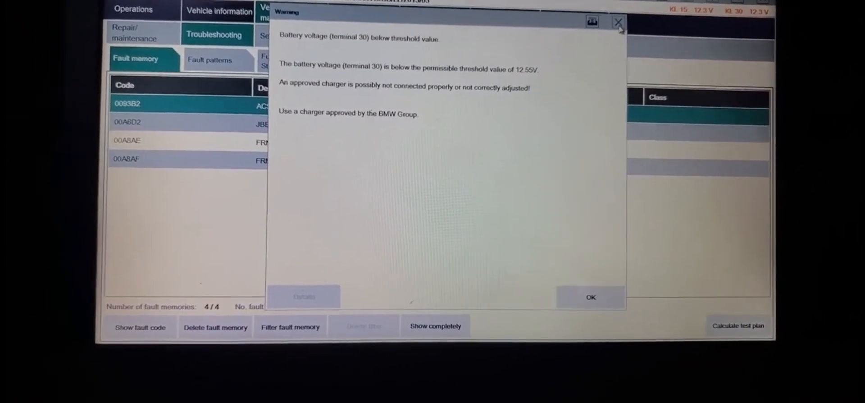
# Acknowledge the low battery voltage warning with OK
pyautogui.click(589, 296)
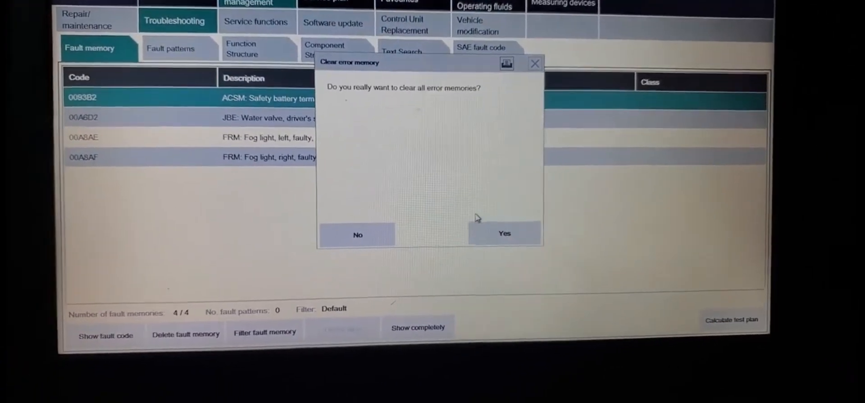
# Confirm Yes to clear all error memories and return to the control unit tree
pyautogui.click(503, 232)
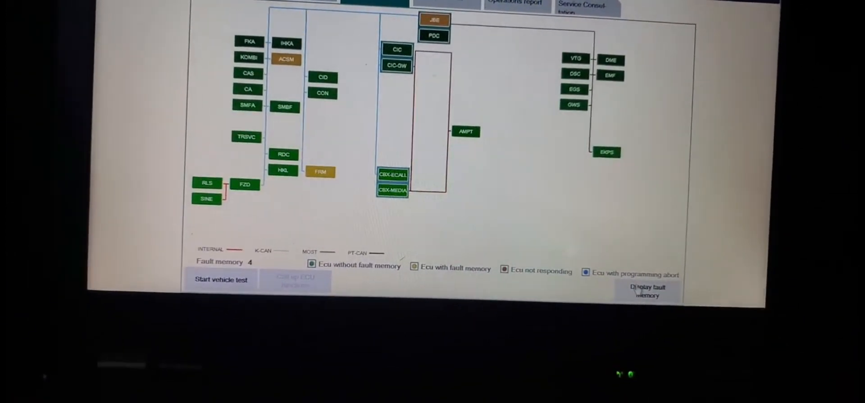
# In Service functions, expand Body and Voltage supply to list rest state, battery, standby current and wake-up
pyautogui.click(289, 7)
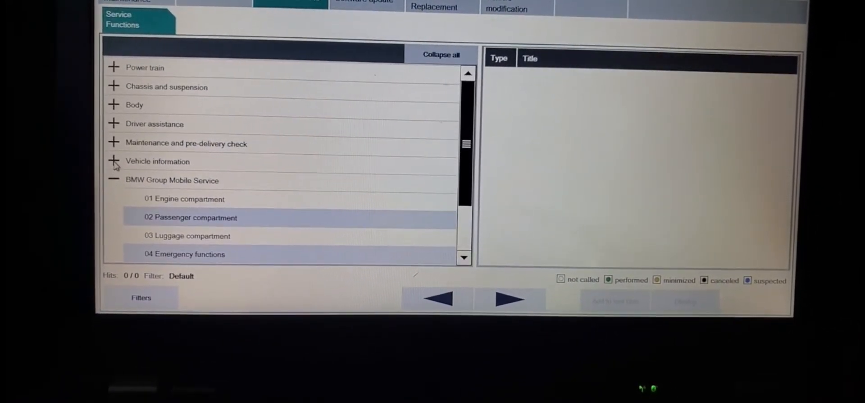
pyautogui.click(113, 162)
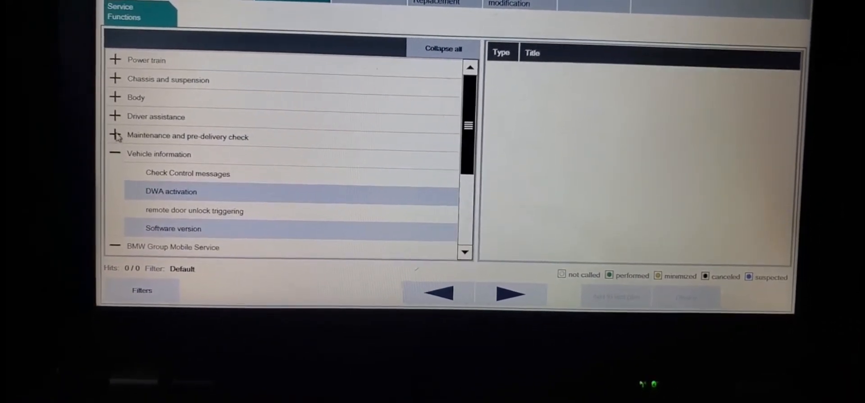
pyautogui.click(115, 136)
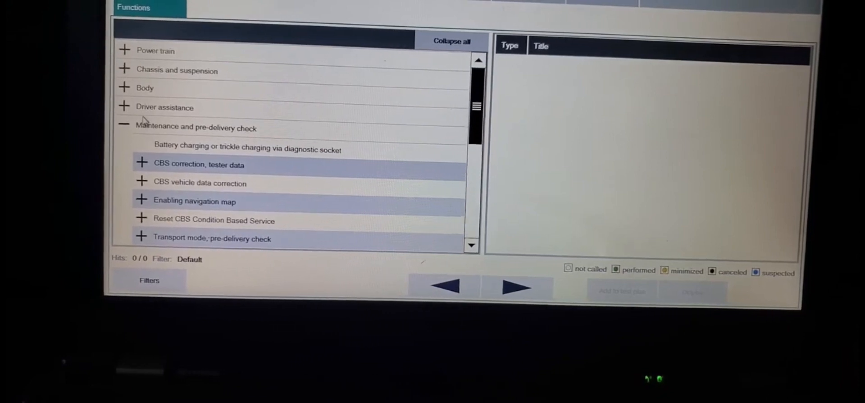
pyautogui.click(123, 87)
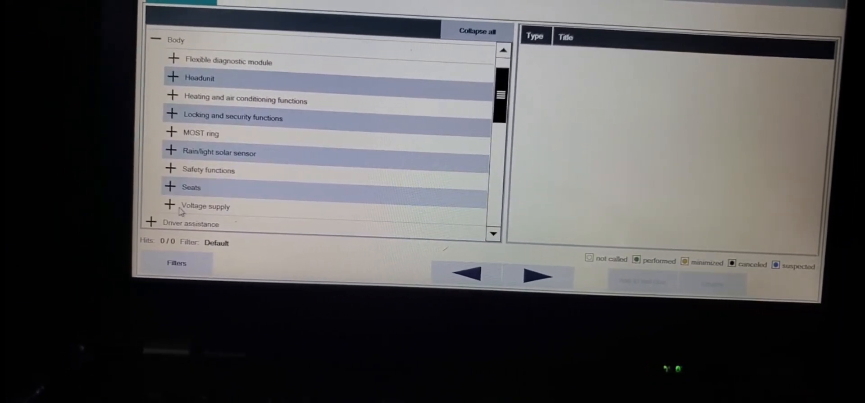
pyautogui.click(170, 206)
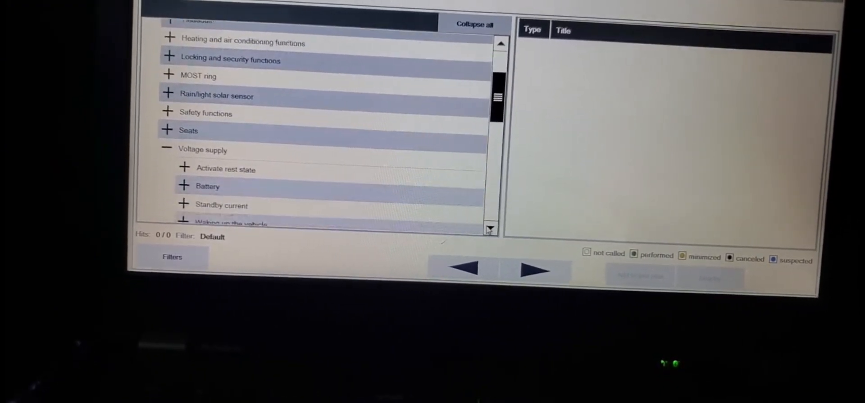
pyautogui.scroll(-3)
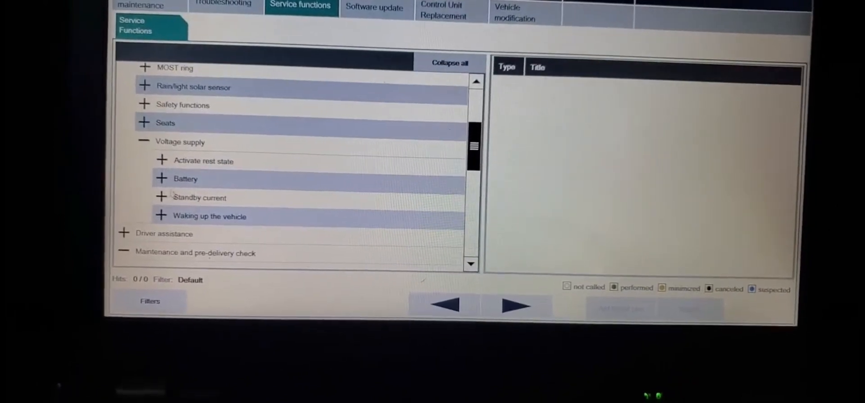
# Select the Battery function and start '2 Register battery exchange', reaching the entry options with 105Ah AGM registered
pyautogui.click(144, 178)
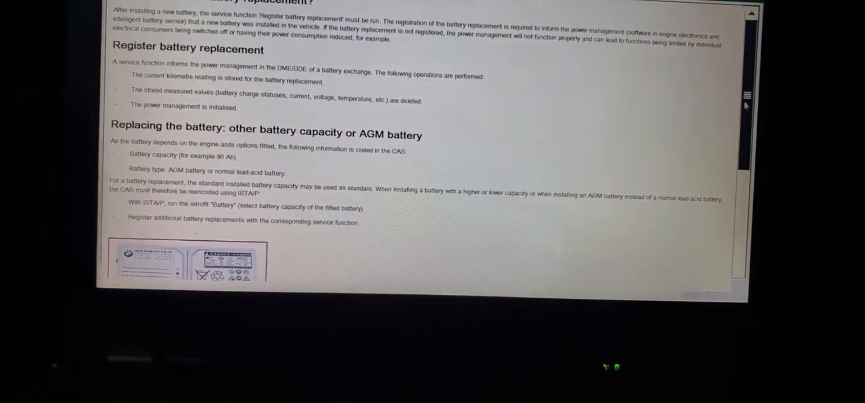
pyautogui.scroll(3)
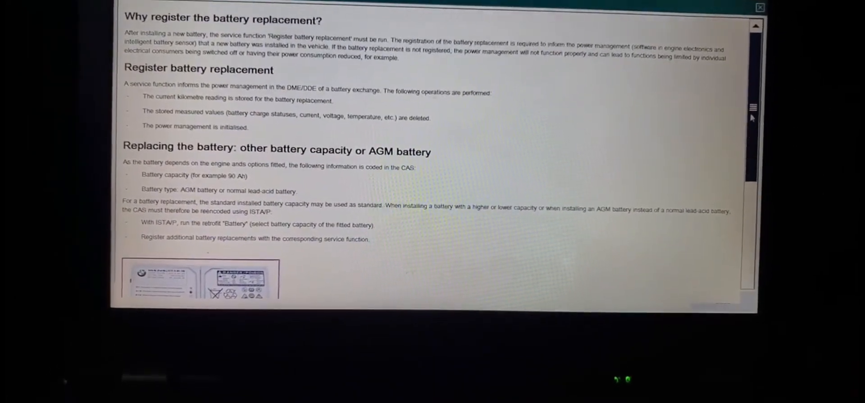
pyautogui.scroll(-3)
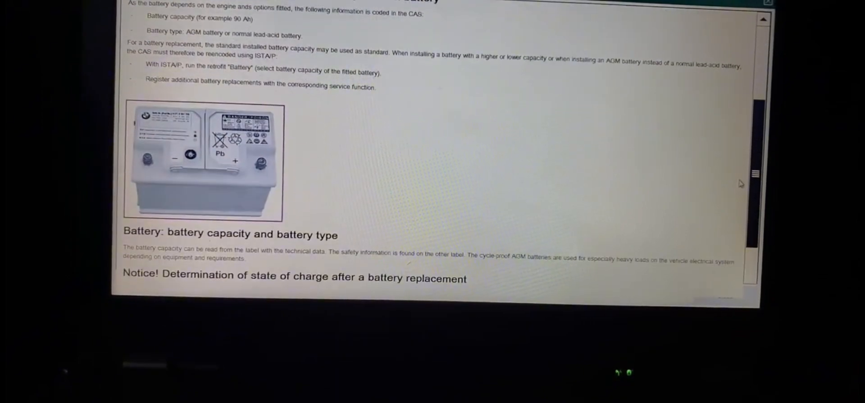
pyautogui.scroll(-3)
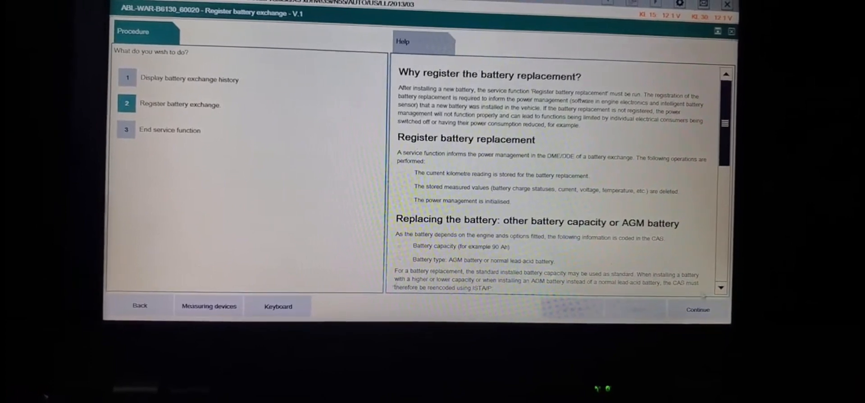
pyautogui.scroll(-3)
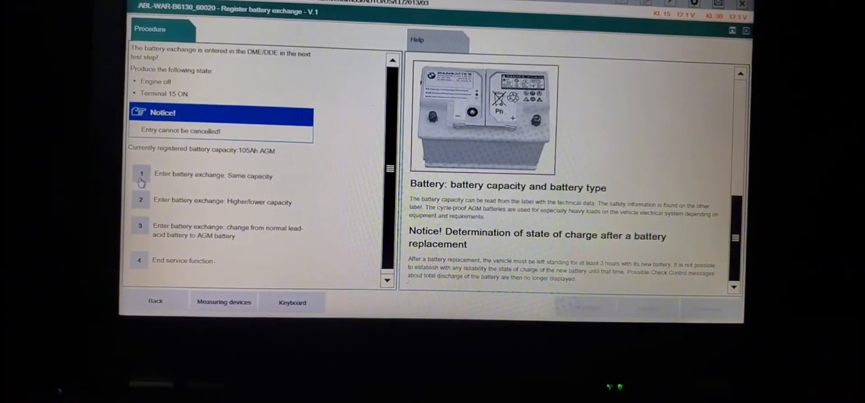
# Choose 'Enter battery exchange: Same capacity' and continue to the original-part question
pyautogui.click(141, 176)
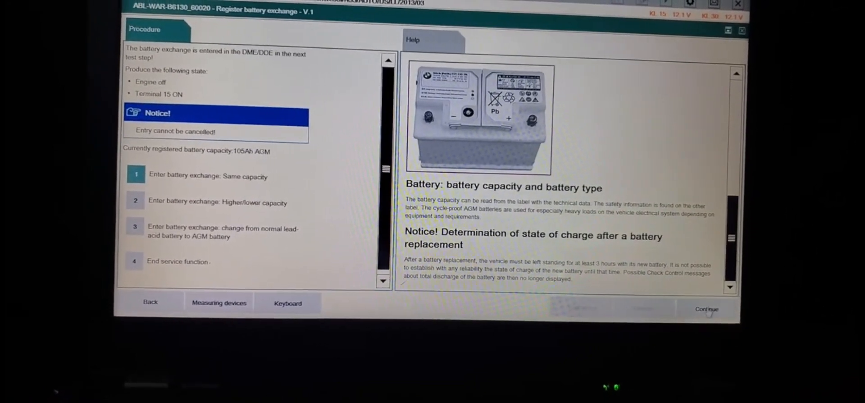
pyautogui.click(706, 309)
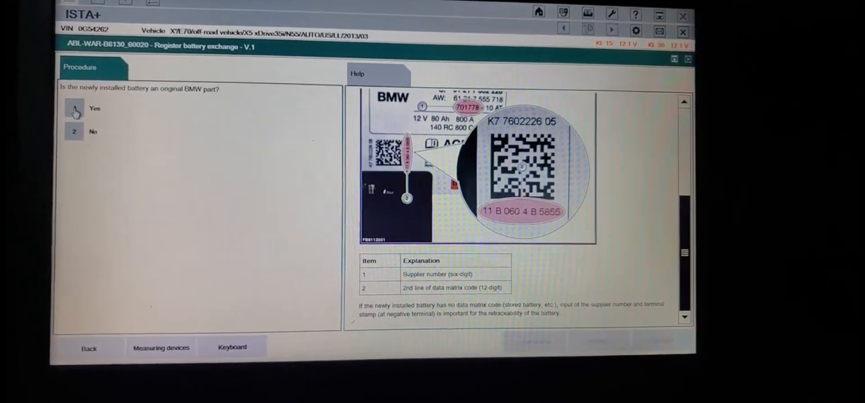
# Answer Yes, the new battery is an original BMW part, starting the DME entry
pyautogui.click(87, 109)
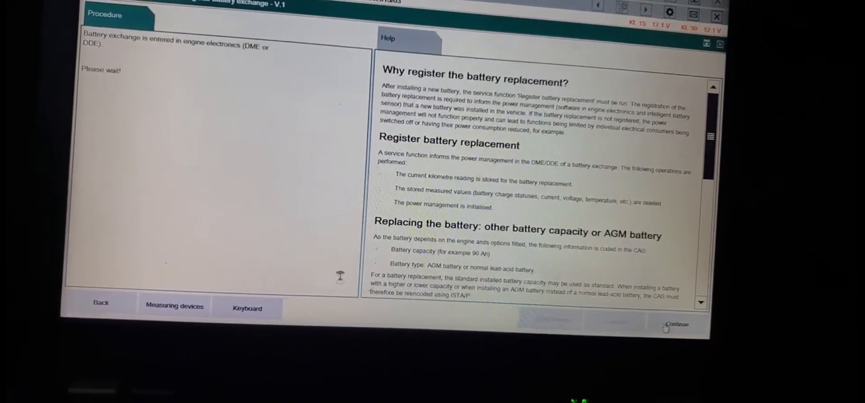
# Continue past the success screen and exit the service function to the control unit tree
pyautogui.click(676, 323)
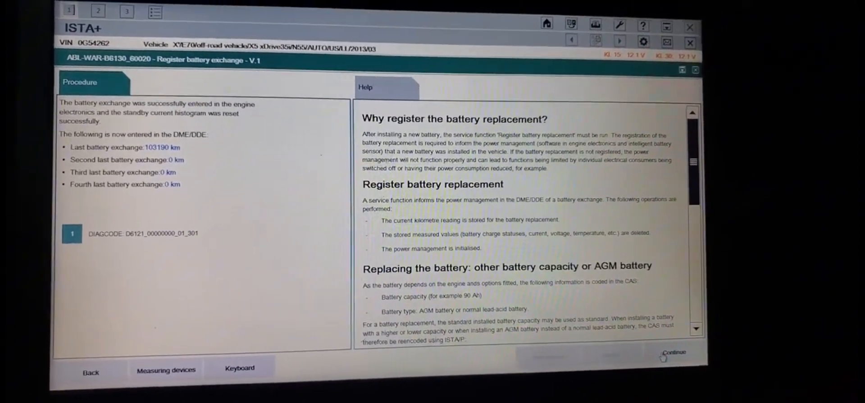
pyautogui.click(670, 352)
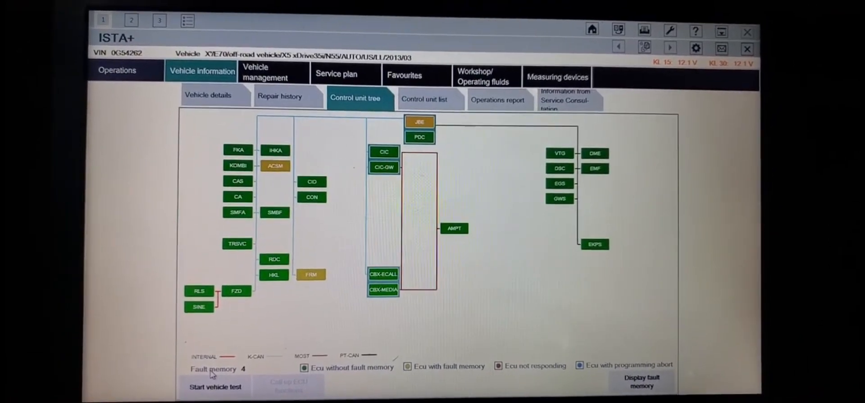
# Show the test plan, where the terminal 30 low-voltage warning appears
pyautogui.click(640, 381)
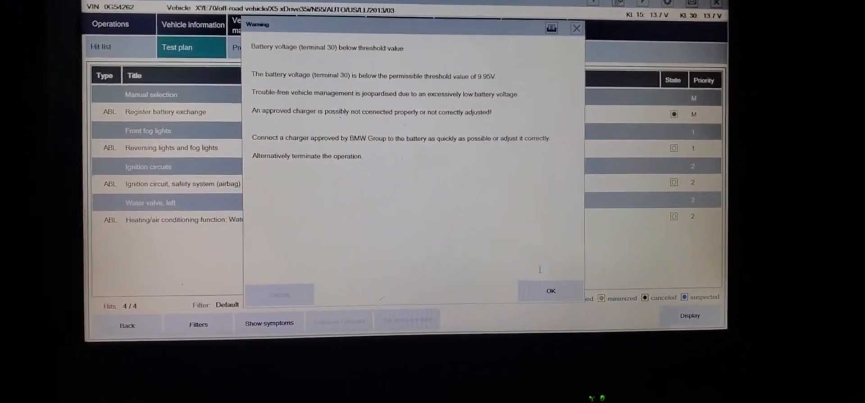
# Dismiss the voltage warning and close the operation back to the start screen
pyautogui.click(549, 291)
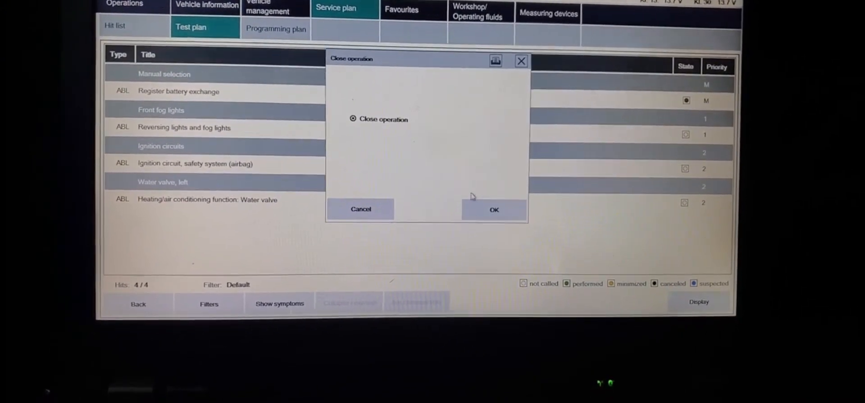
pyautogui.click(493, 210)
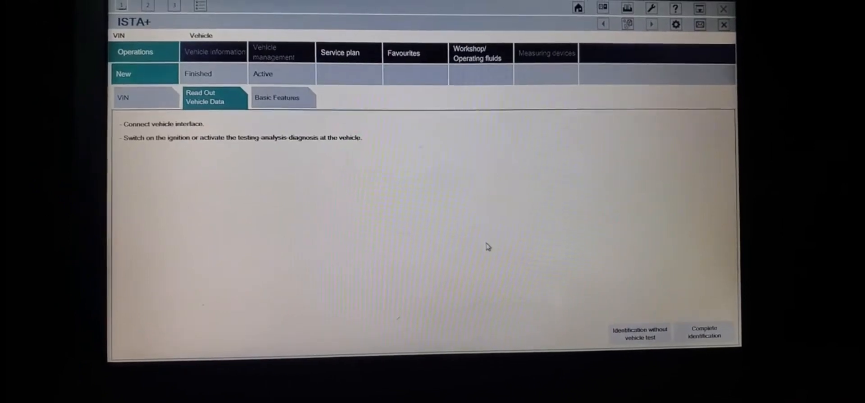